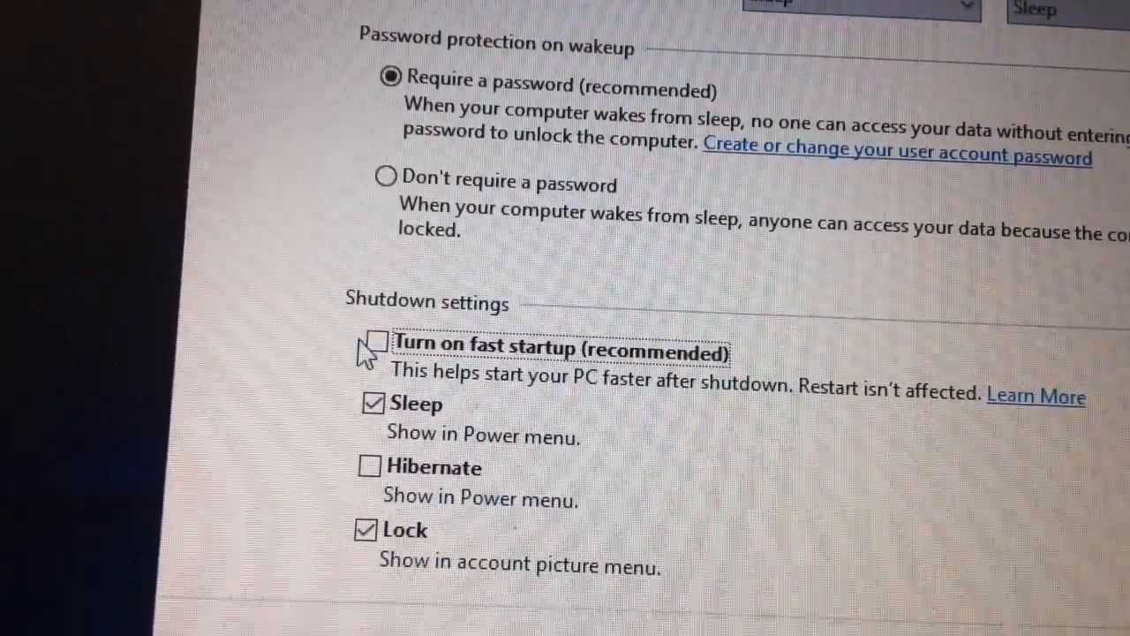
pyautogui.click(371, 343)
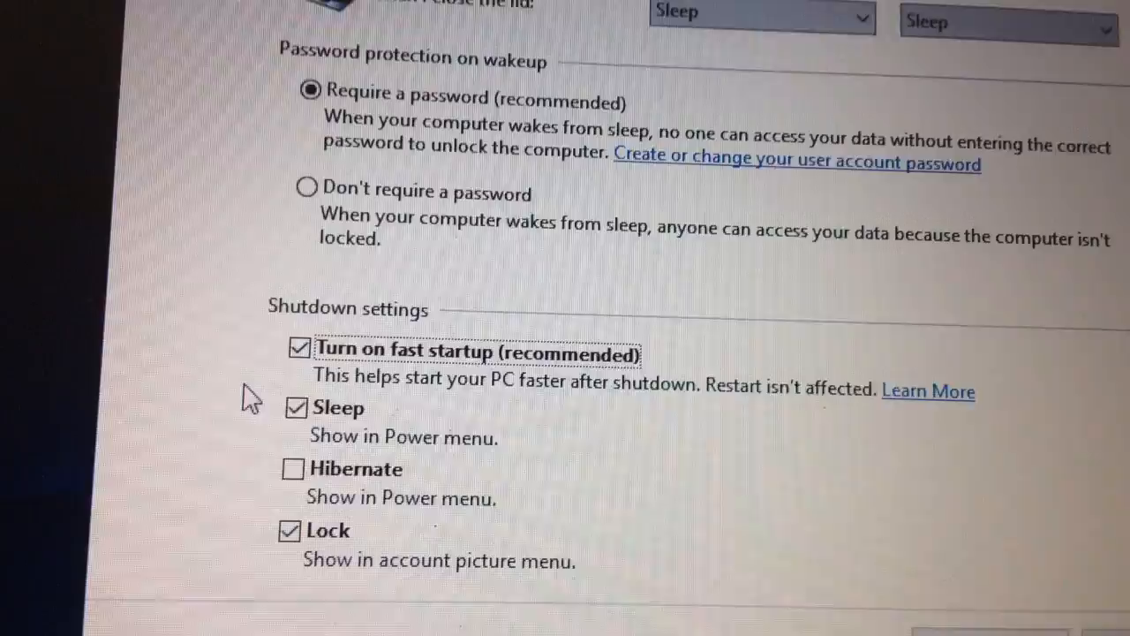
pyautogui.click(296, 349)
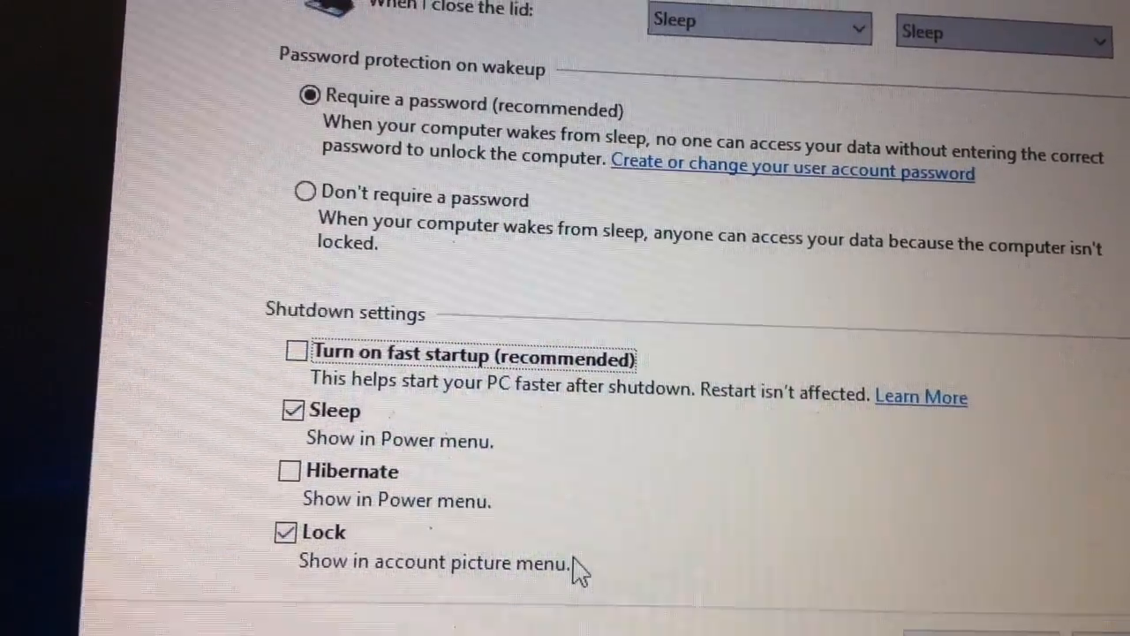
pyautogui.scroll(-3)
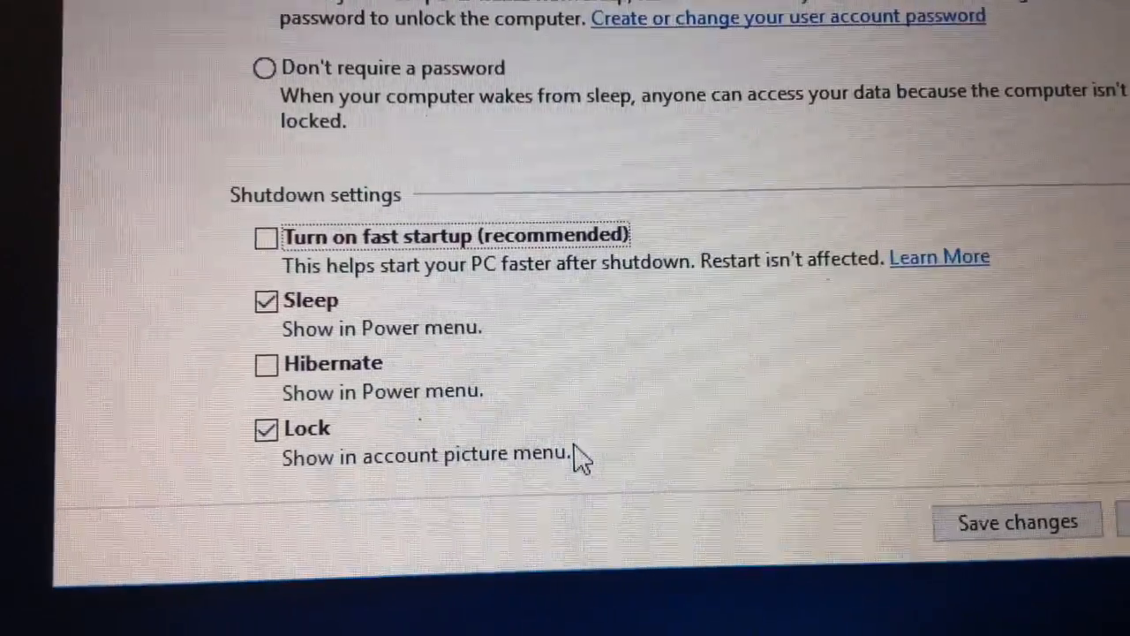